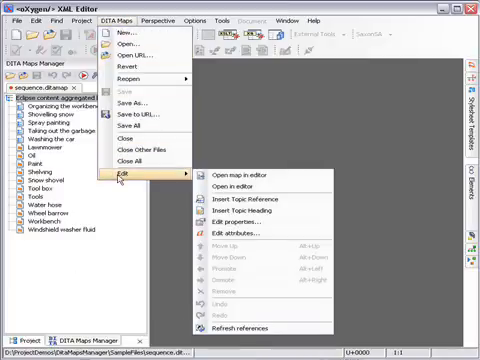
pyautogui.moveTo(167, 210)
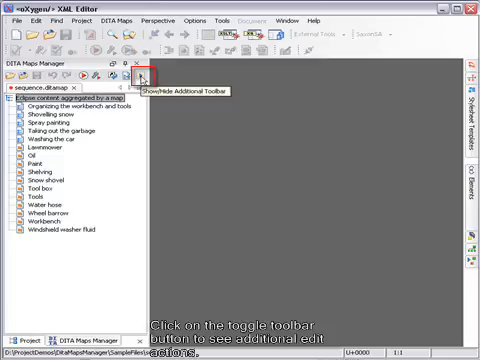
# Show the additional map-editing toolbar in the DITA Maps Manager.
pyautogui.click(140, 78)
pyautogui.write('DIY Tas')
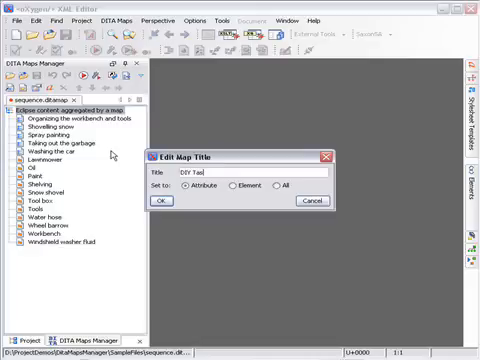
# Confirm 'DIY Tasks' as the new title of sequence.ditamap.
pyautogui.click(165, 198)
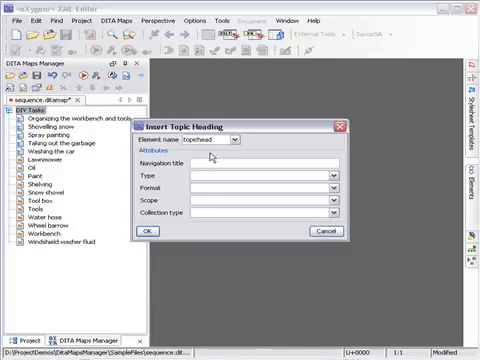
# Insert a 'Tasks' topic heading and move the five chore topics under it.
pyautogui.write('Tasks')
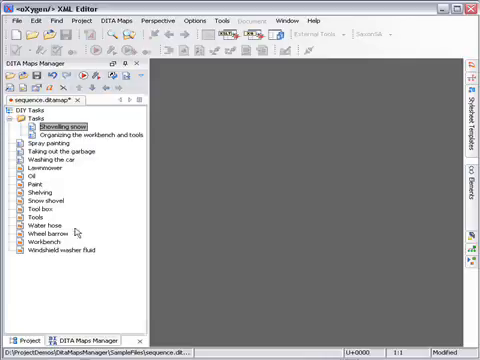
pyautogui.click(40, 151)
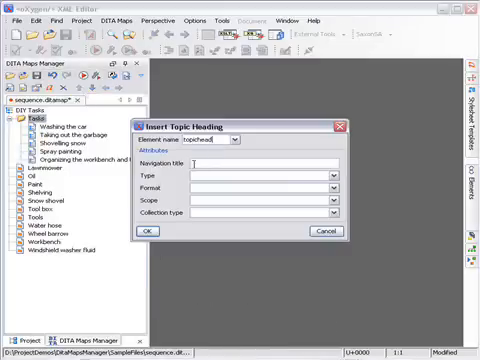
# Create a 'Concepts' heading for the concept topics and retitle Tasks to 'Tasks to do'.
pyautogui.write('Concepts')
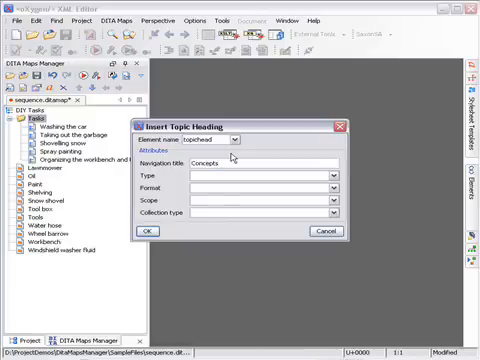
pyautogui.click(147, 228)
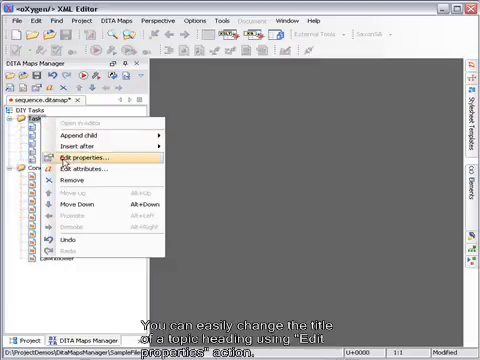
pyautogui.click(86, 158)
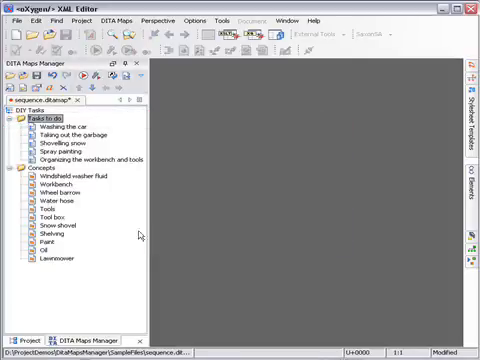
# Append a 'Changing the oil' topic reference from the tasks folder under Tasks to do.
pyautogui.rightClick(40, 114)
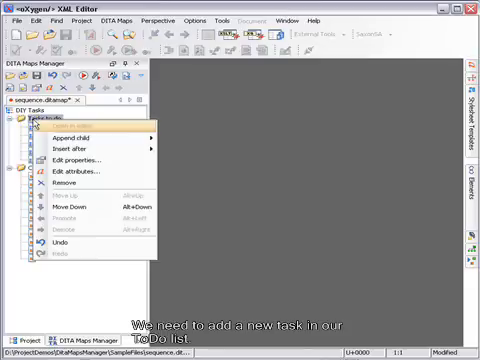
pyautogui.moveTo(85, 140)
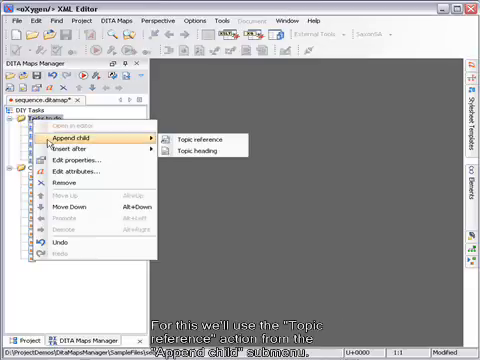
pyautogui.click(194, 140)
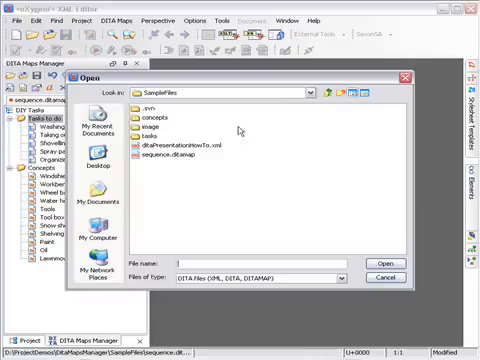
pyautogui.doubleClick(160, 146)
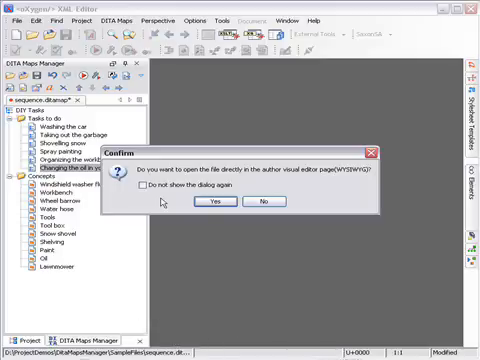
pyautogui.click(242, 202)
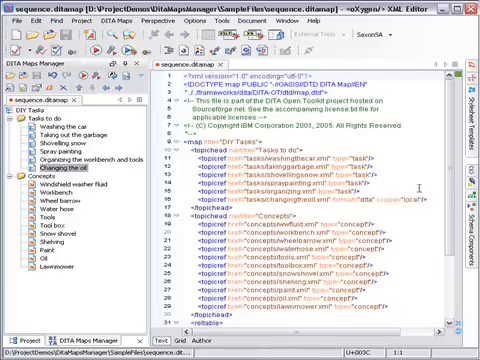
# Scroll through the topichead and topicref elements in sequence.ditamap's Text mode.
pyautogui.scroll(-3)
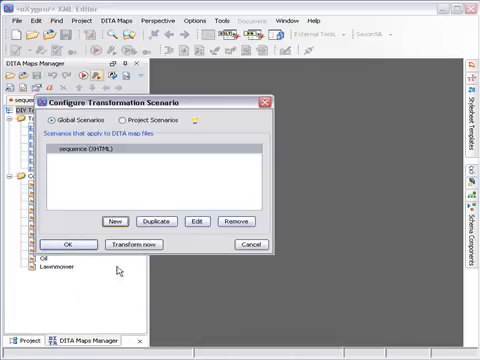
# Transform the map with the sequence (XHTML) scenario and view 'Changing the oil' in Firefox.
pyautogui.click(134, 245)
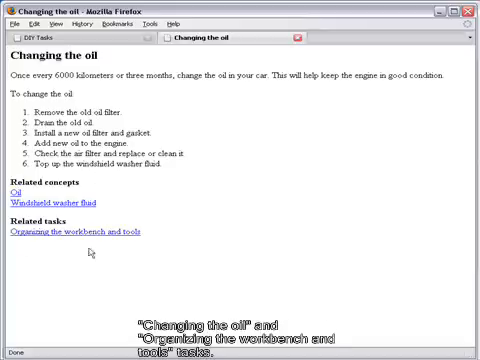
pyautogui.moveTo(130, 223)
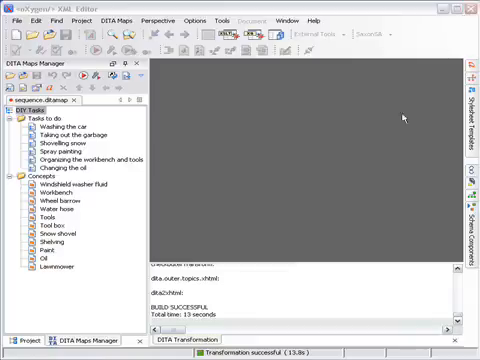
pyautogui.moveTo(364, 157)
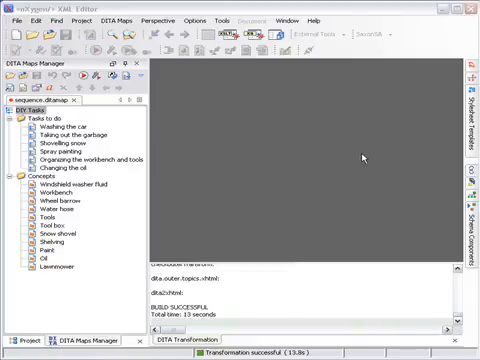